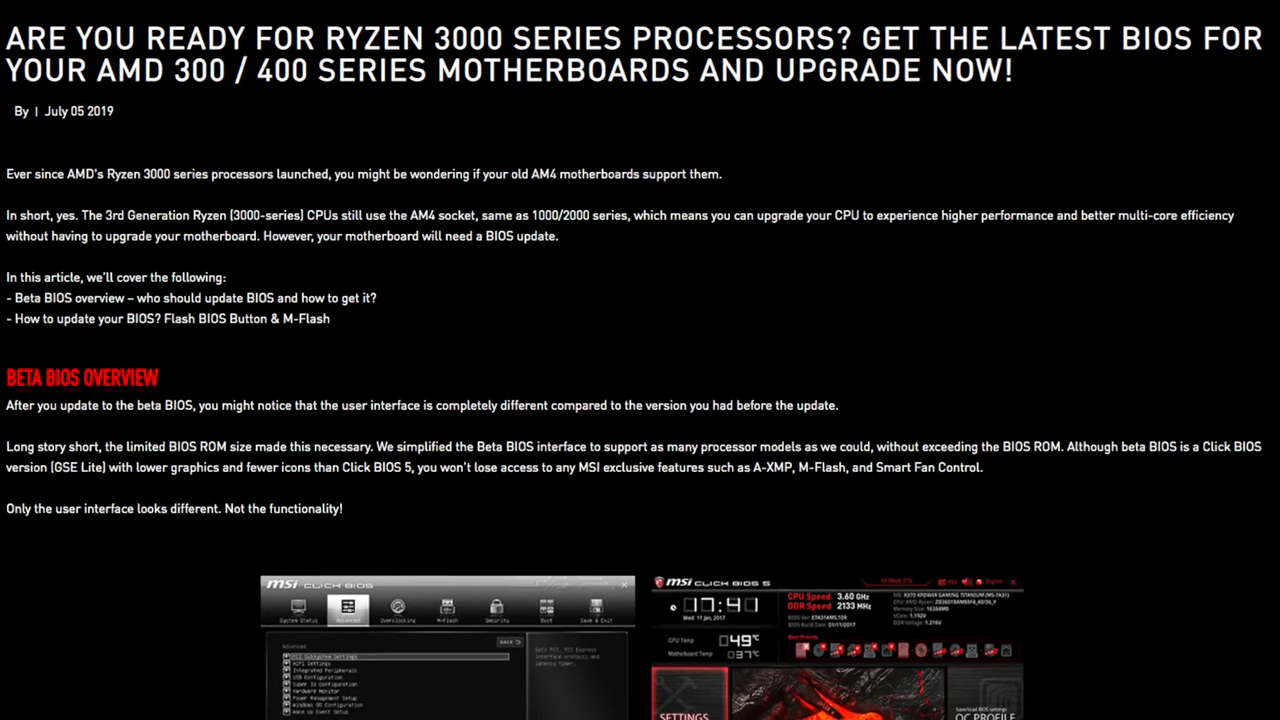
scroll(down, 3)
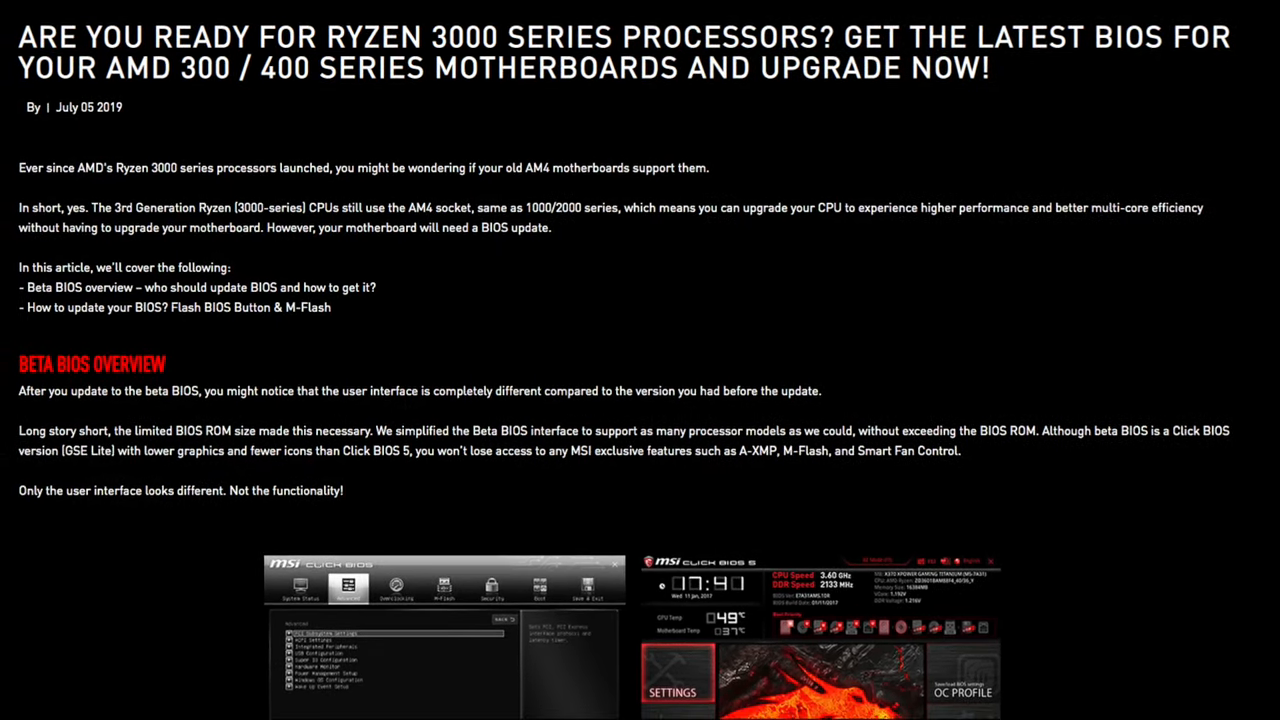